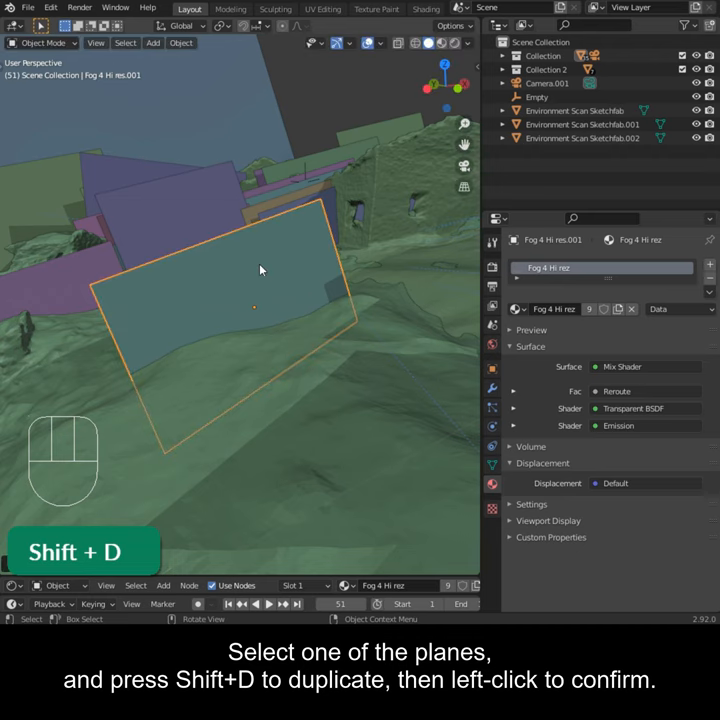
# - Duplicate the selected fog image plane to create a separate copy
pyautogui.press('f2')
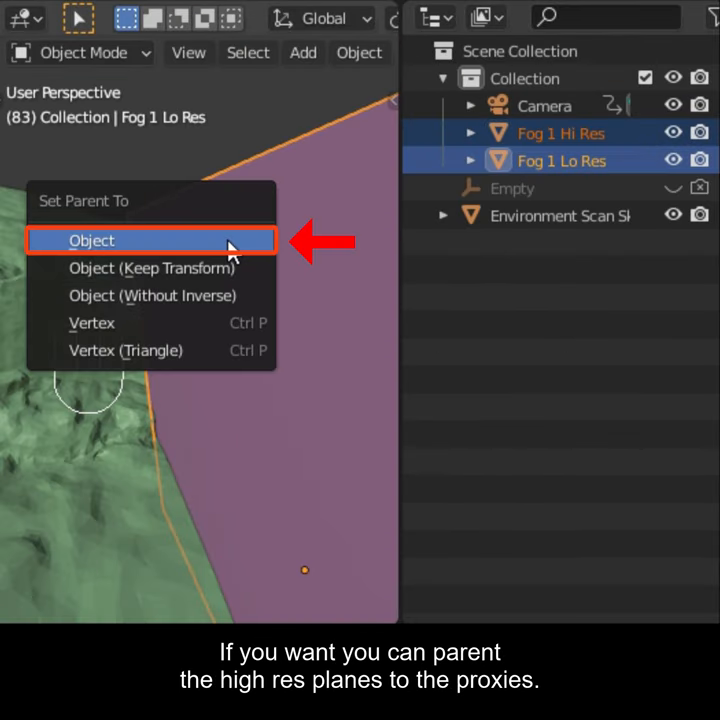
# - Parent the Fog 1 Hi Res plane to its Fog 1 Lo Res proxy as Object
pyautogui.click(91, 240)
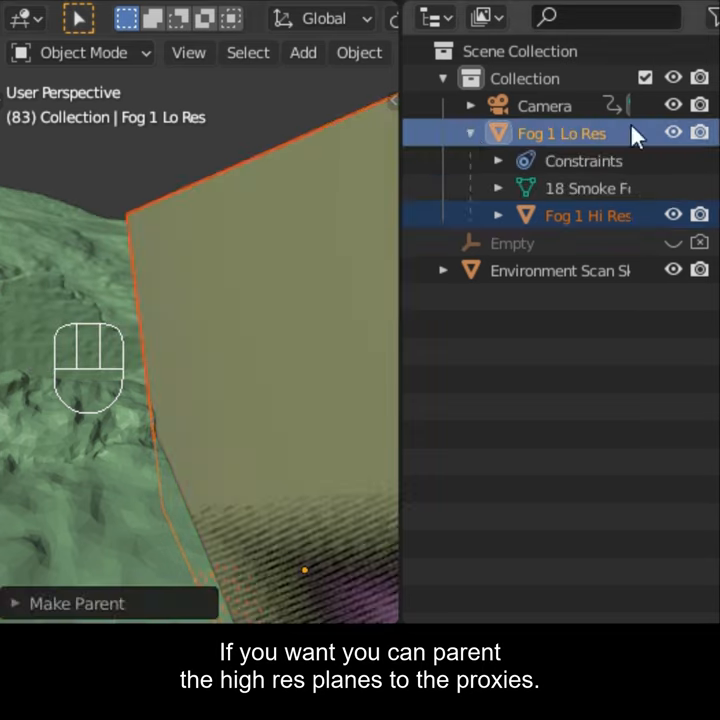